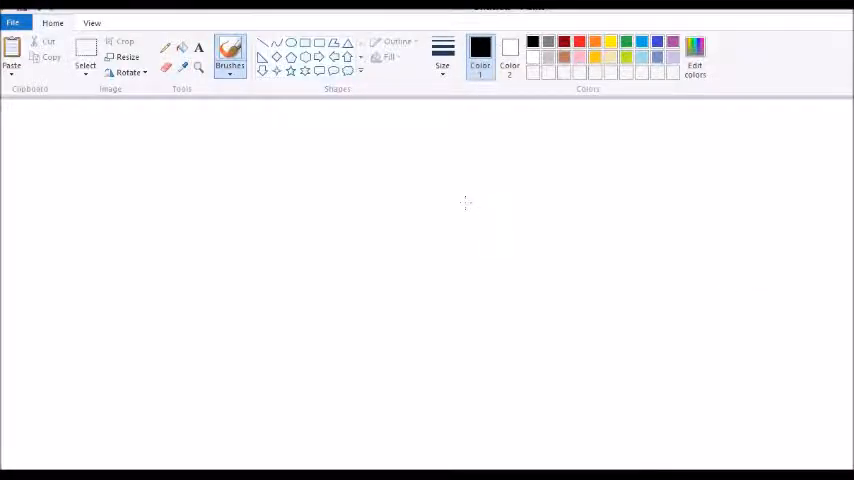
mouse_move(328, 214)
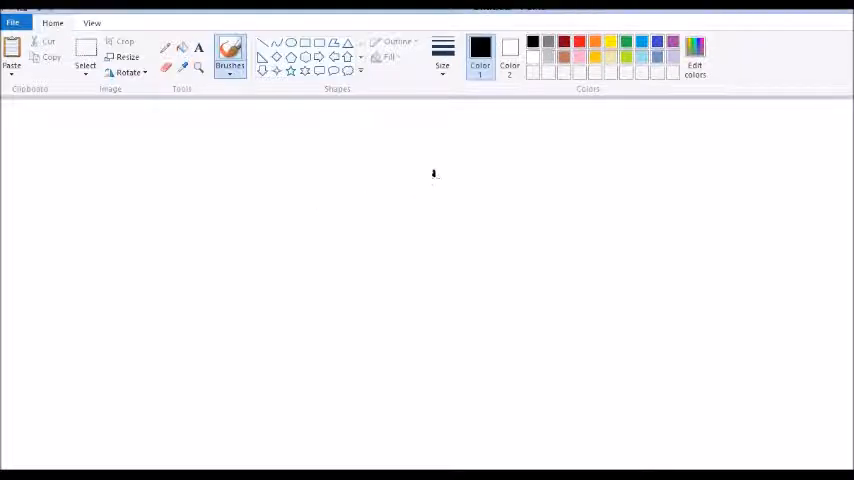
Step: Draw the chicken's curved back and zig-zag tail outline in black
drag(320, 233, 434, 173)
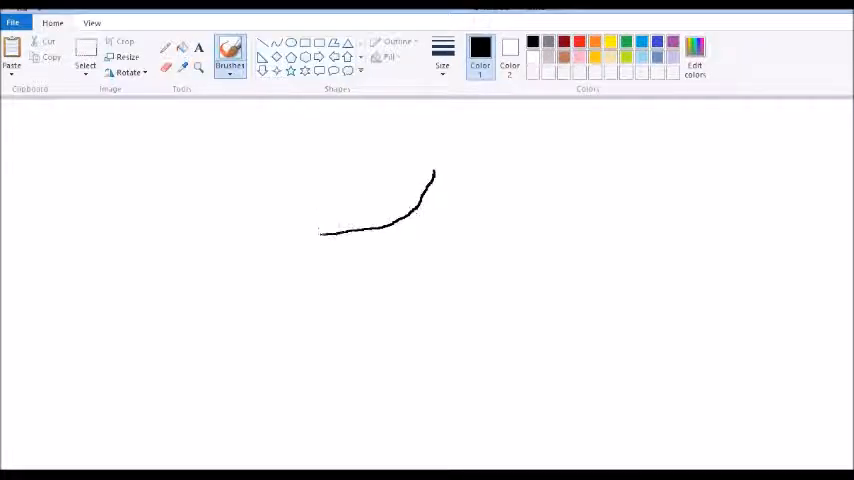
drag(320, 230, 170, 160)
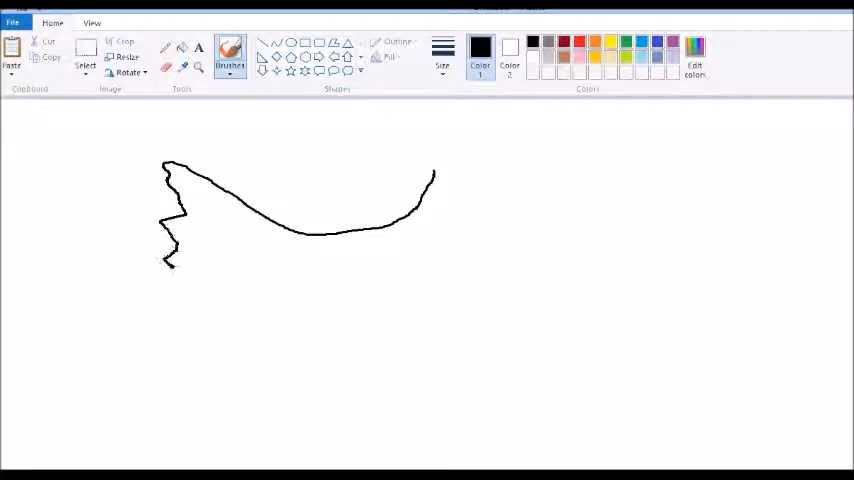
drag(170, 265, 222, 340)
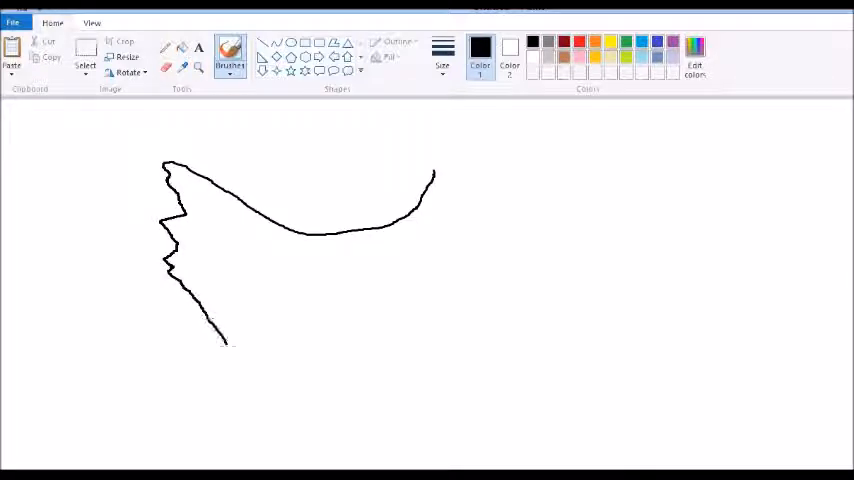
Step: Draw the belly and breast, then the head with comb, beak and wattle
drag(222, 340, 350, 405)
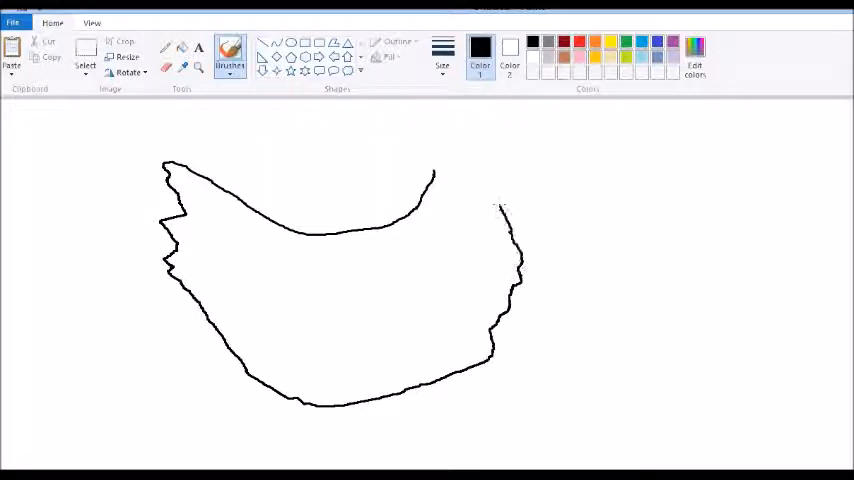
drag(505, 175, 495, 210)
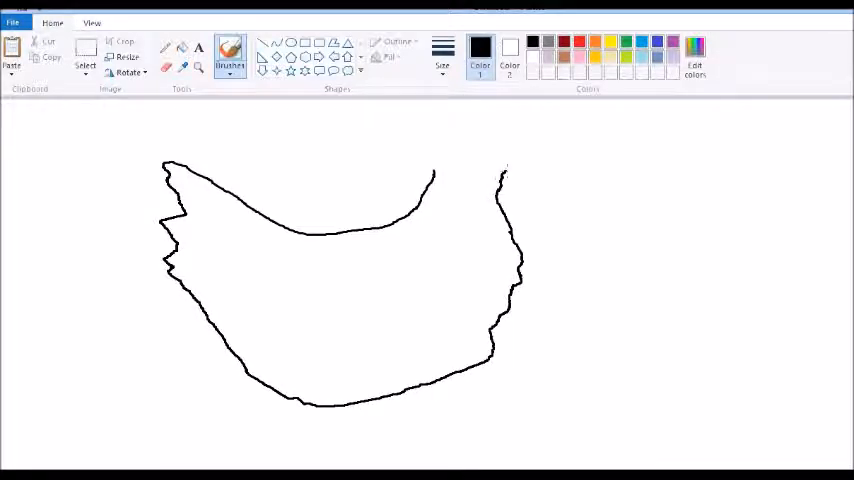
drag(505, 175, 540, 165)
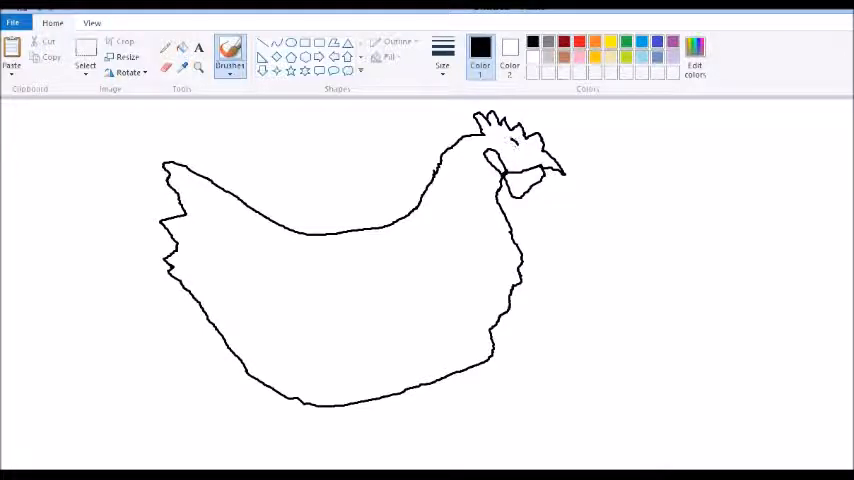
Step: Draw the eye, legs with clawed feet, wing and jagged neck feather edge in black
click(507, 147)
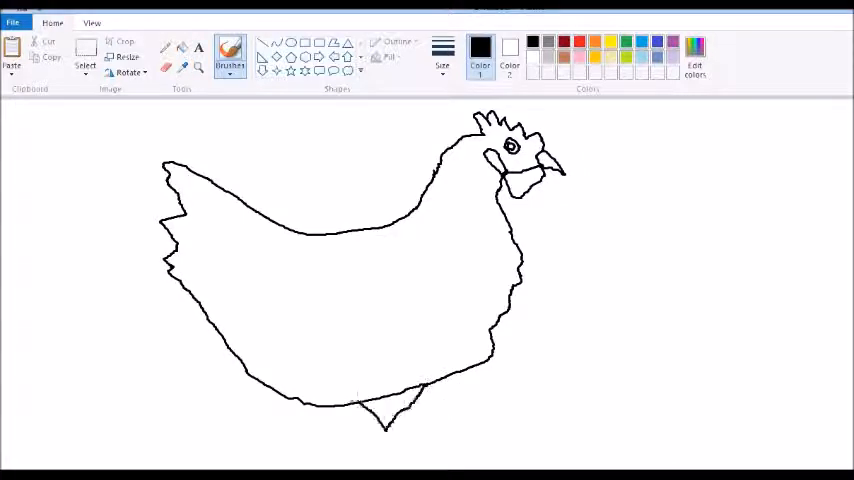
drag(320, 400, 305, 450)
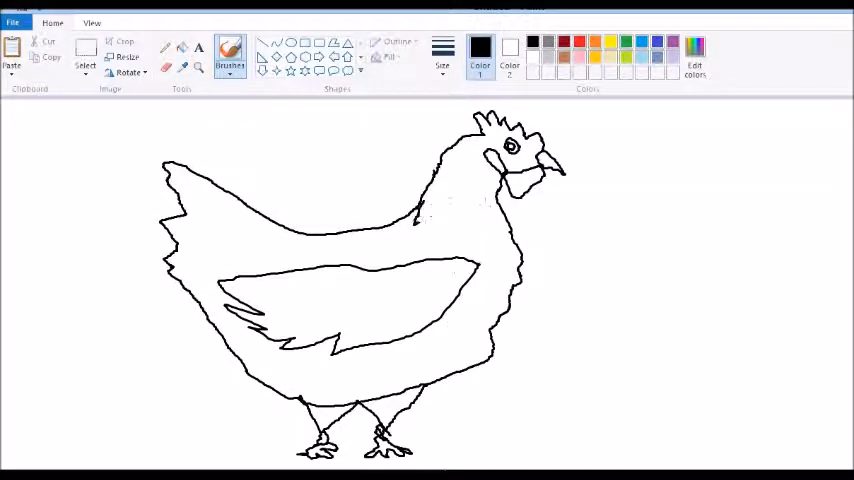
drag(430, 190, 480, 240)
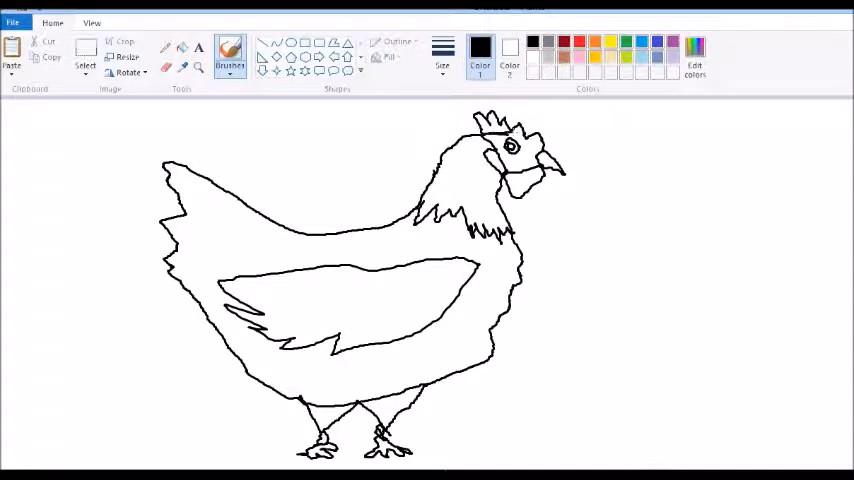
Step: Bucket-fill the comb and wattle with red
click(574, 37)
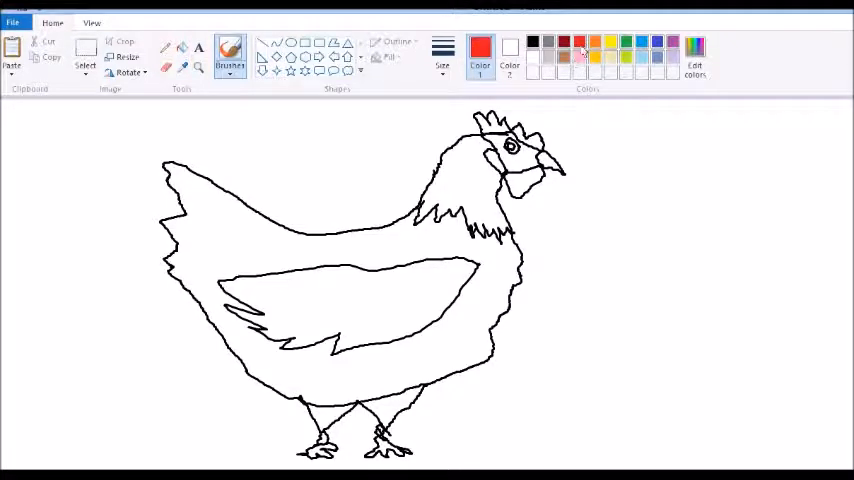
click(528, 148)
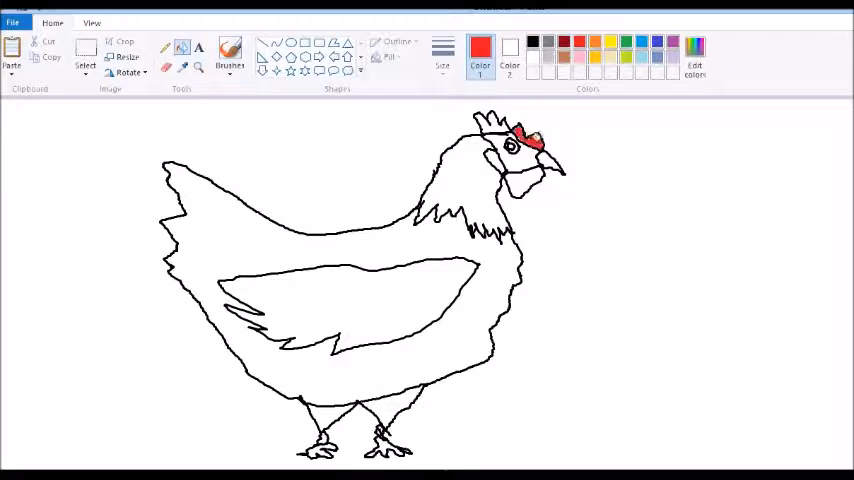
click(500, 130)
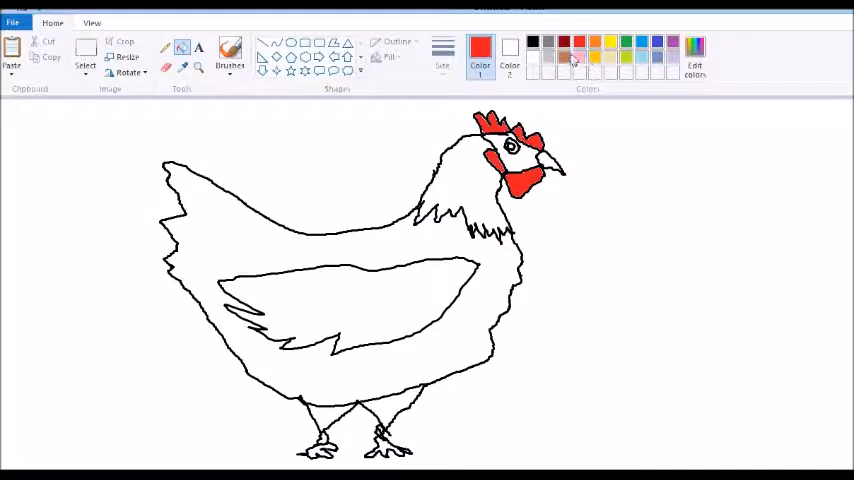
Step: Fill the neck green, the wing brown and the tail black
click(533, 41)
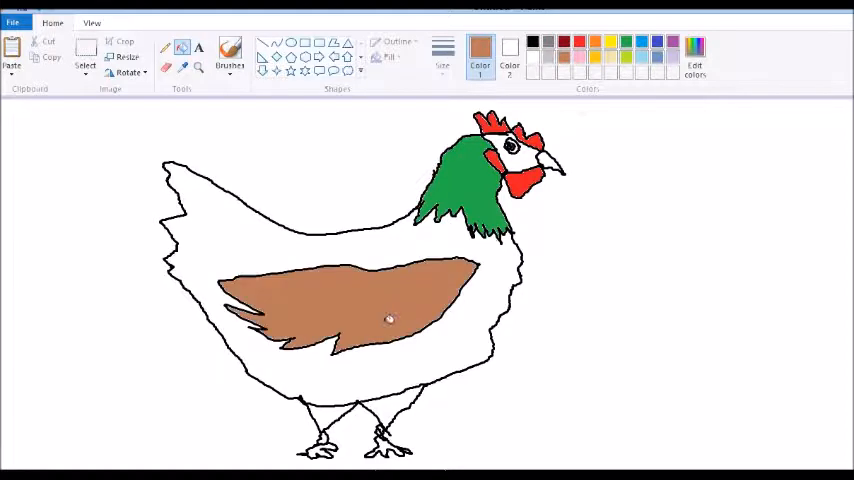
click(230, 52)
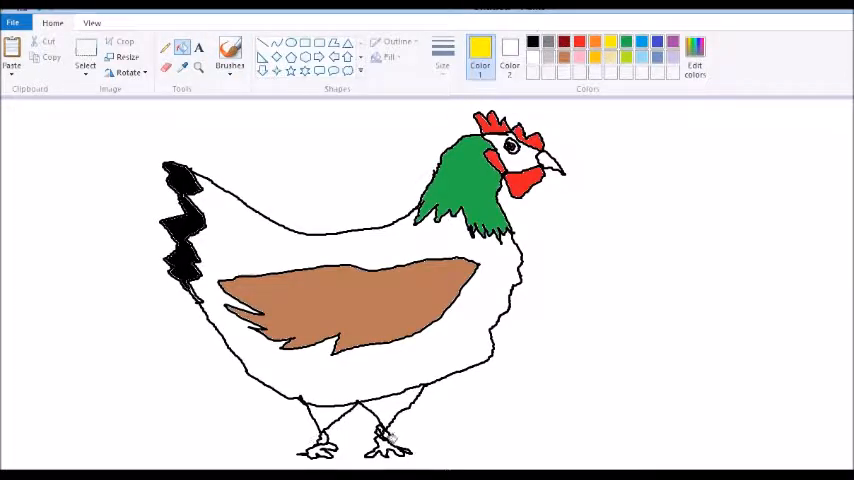
Step: Bucket-fill both feet with yellow
click(320, 450)
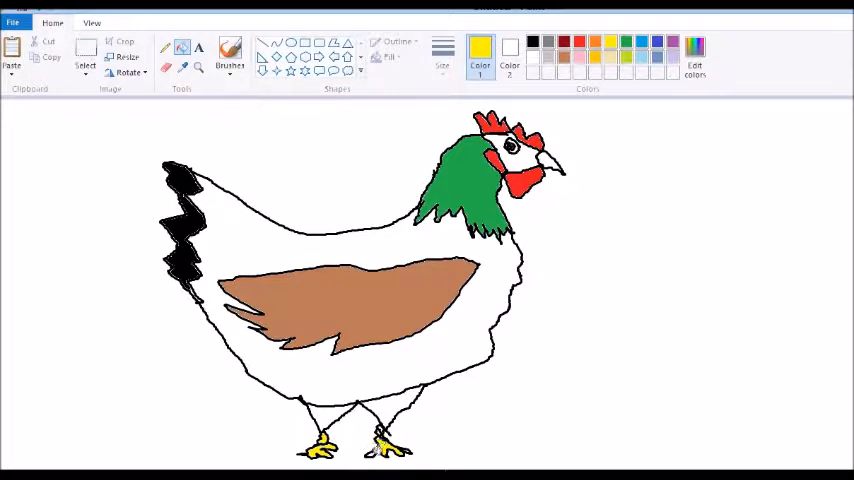
mouse_move(341, 127)
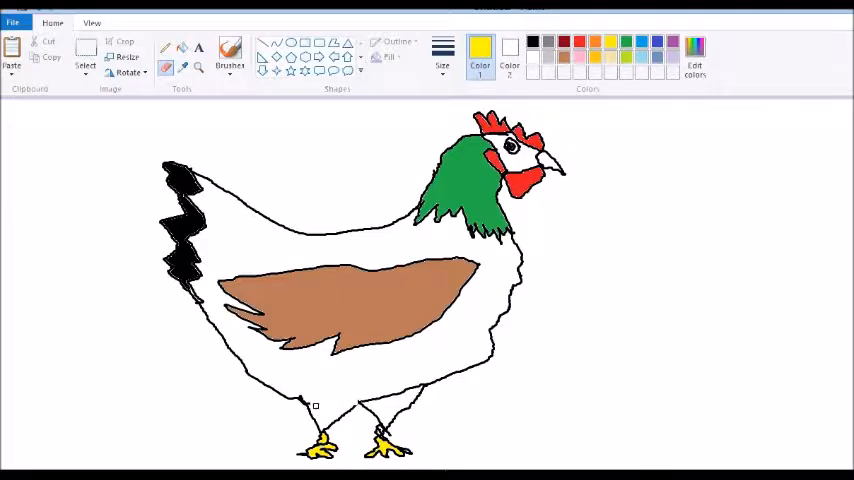
mouse_move(760, 143)
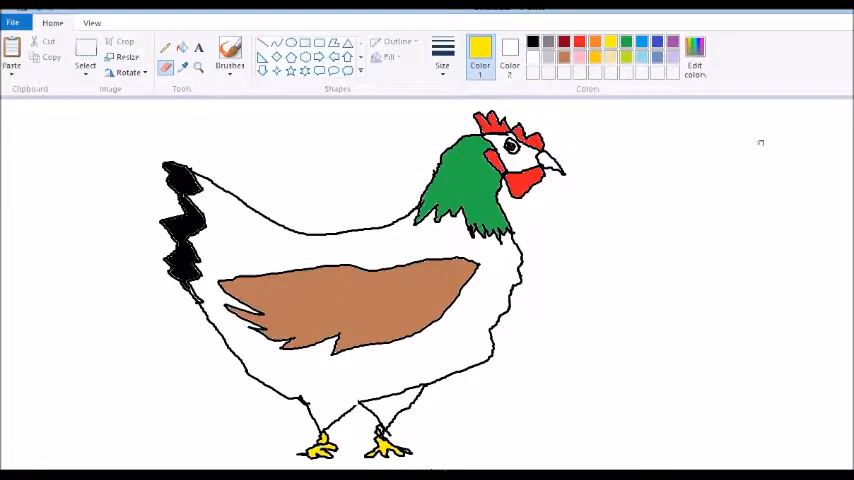